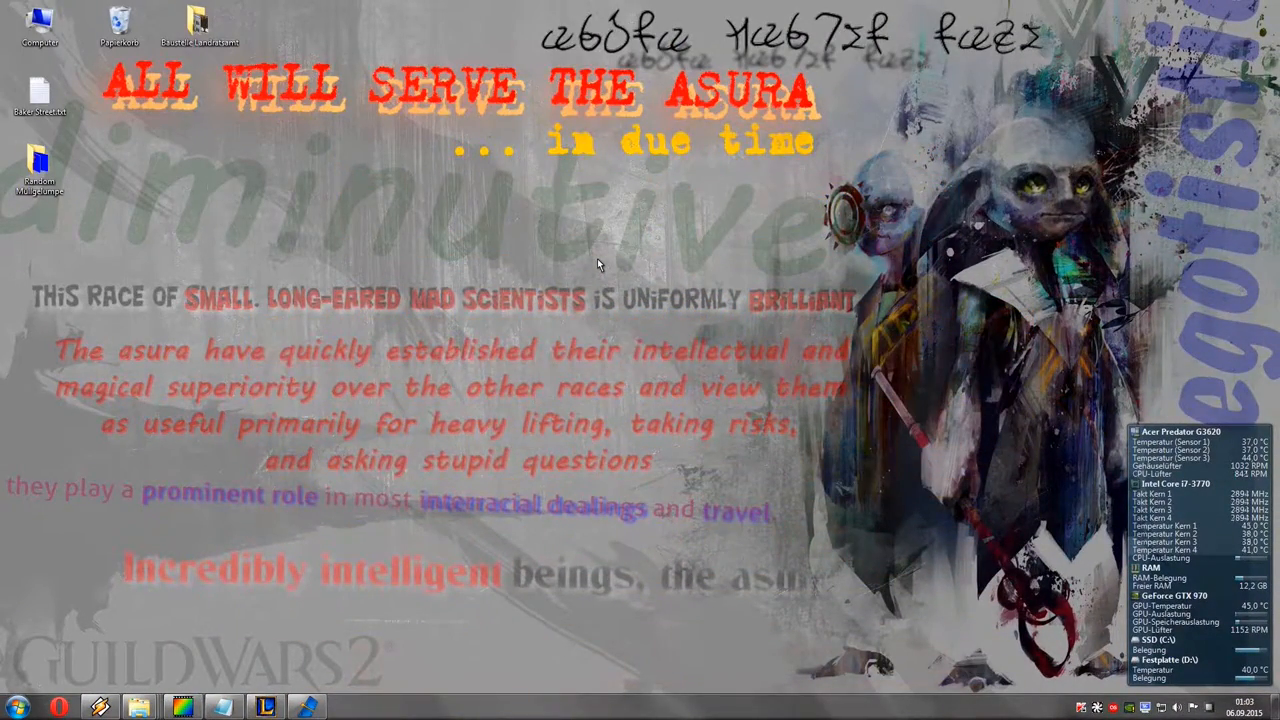
pyautogui.moveTo(140, 668)
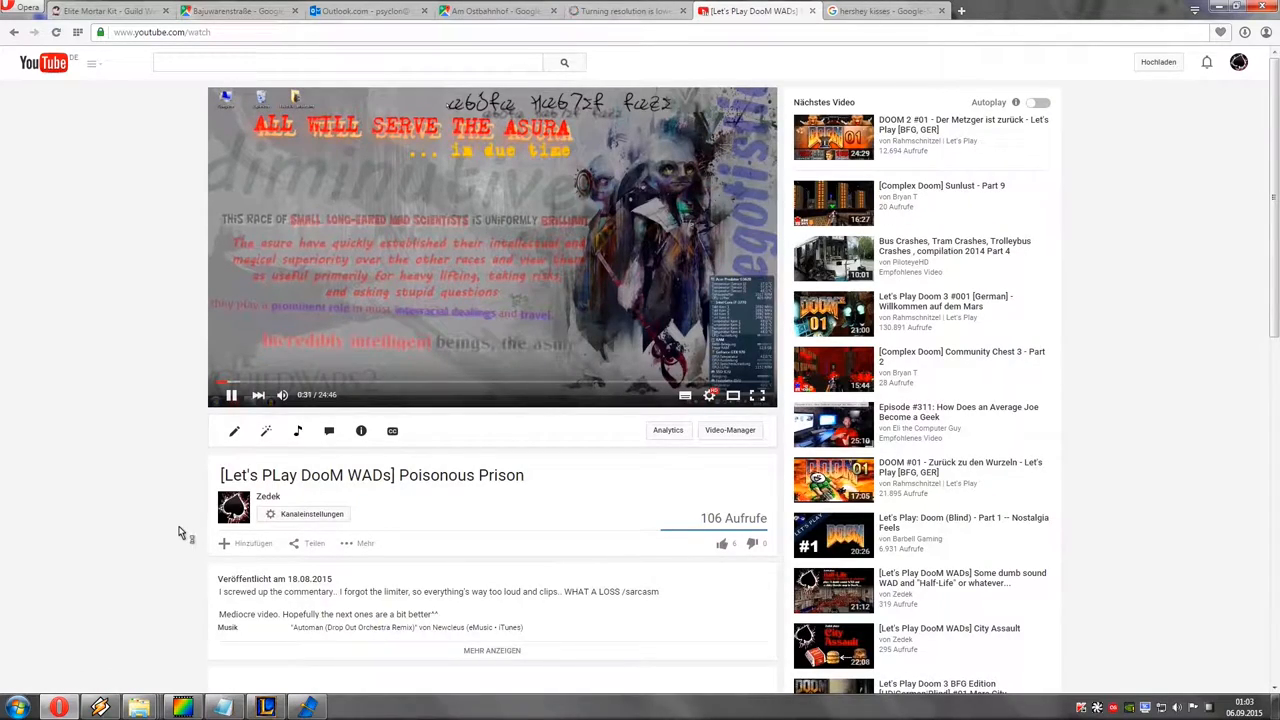
# Highlight the comment requesting another DOOM bugs video, then run doom2 at the C:\> prompt
pyautogui.scroll(-3)
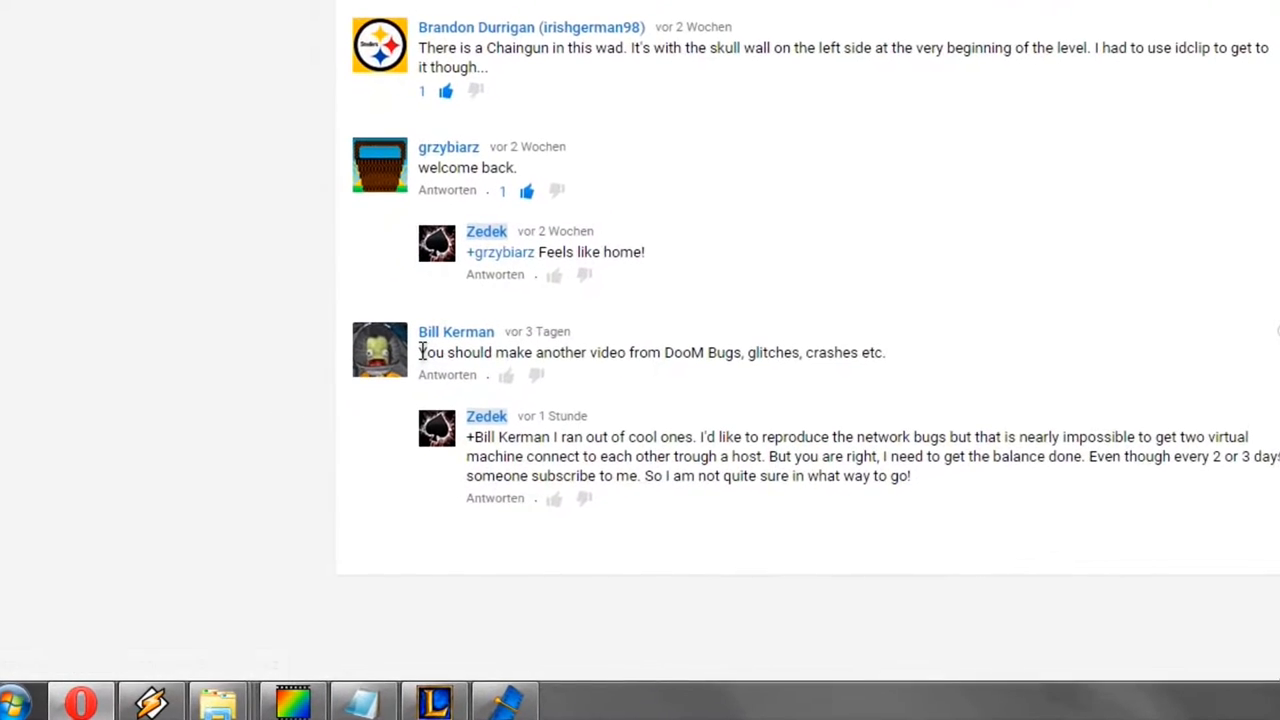
pyautogui.moveTo(418, 352); pyautogui.dragTo(850, 352)
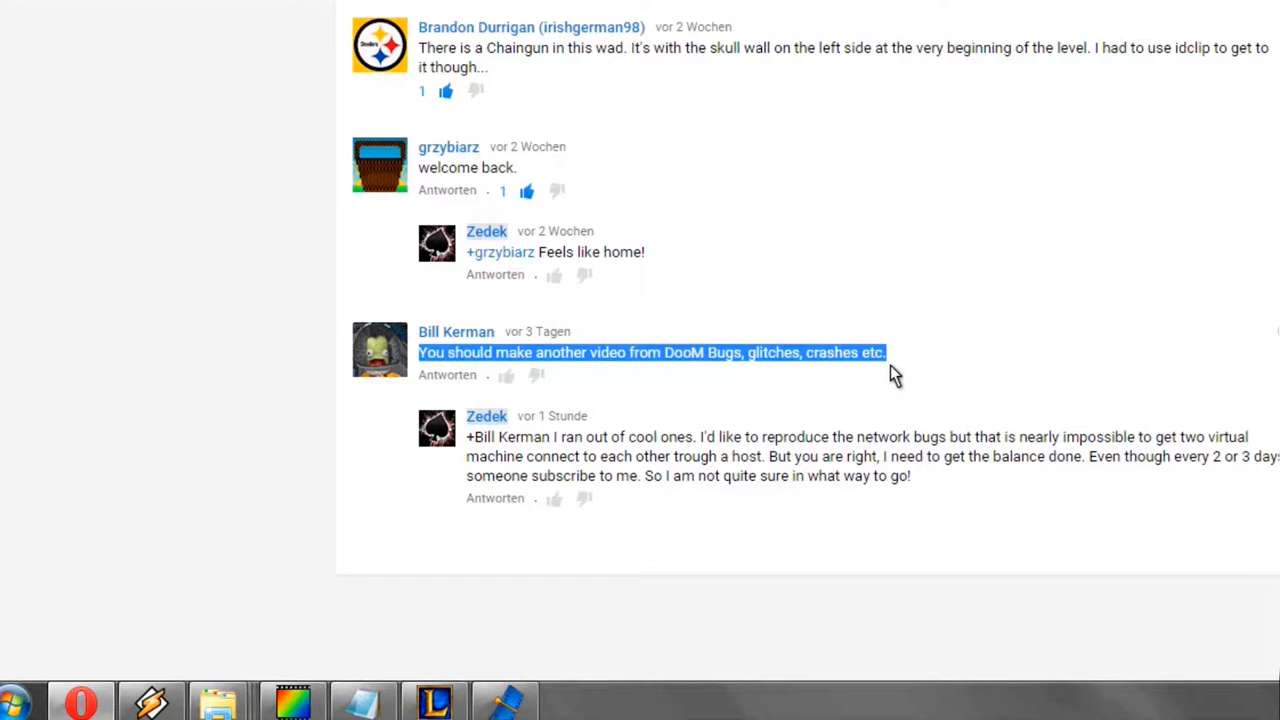
pyautogui.click(895, 375)
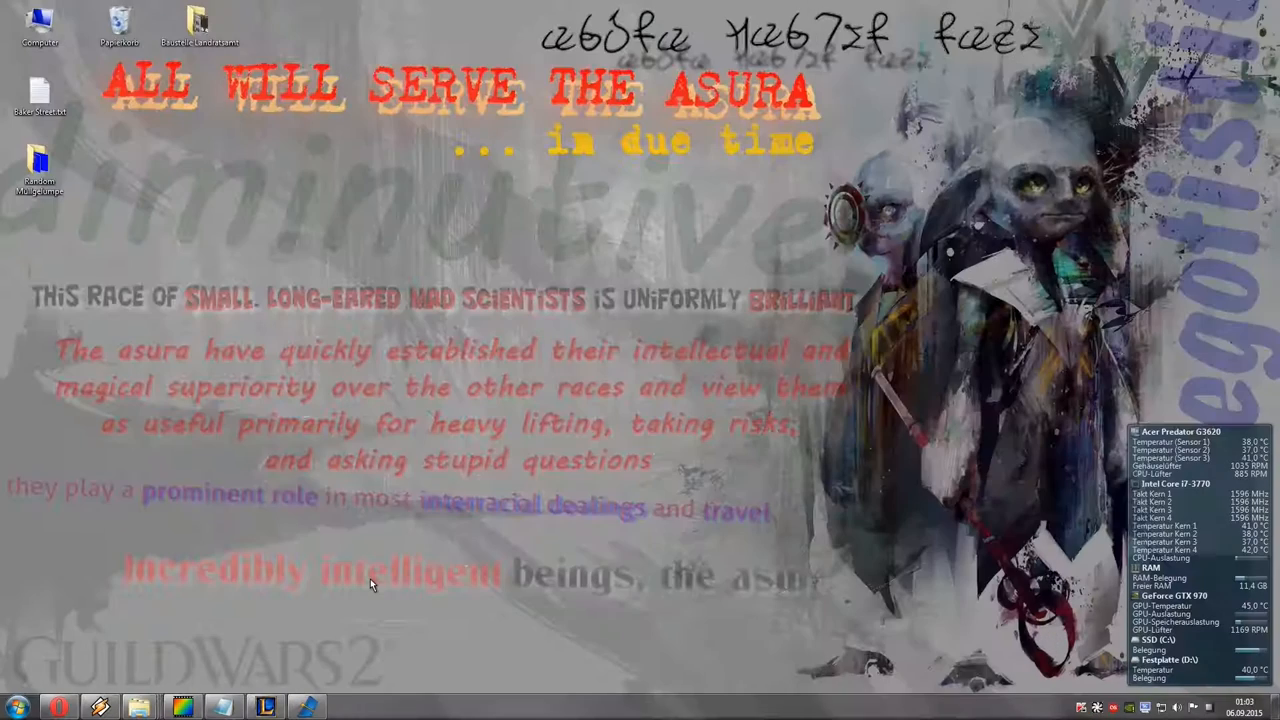
pyautogui.click(17, 707)
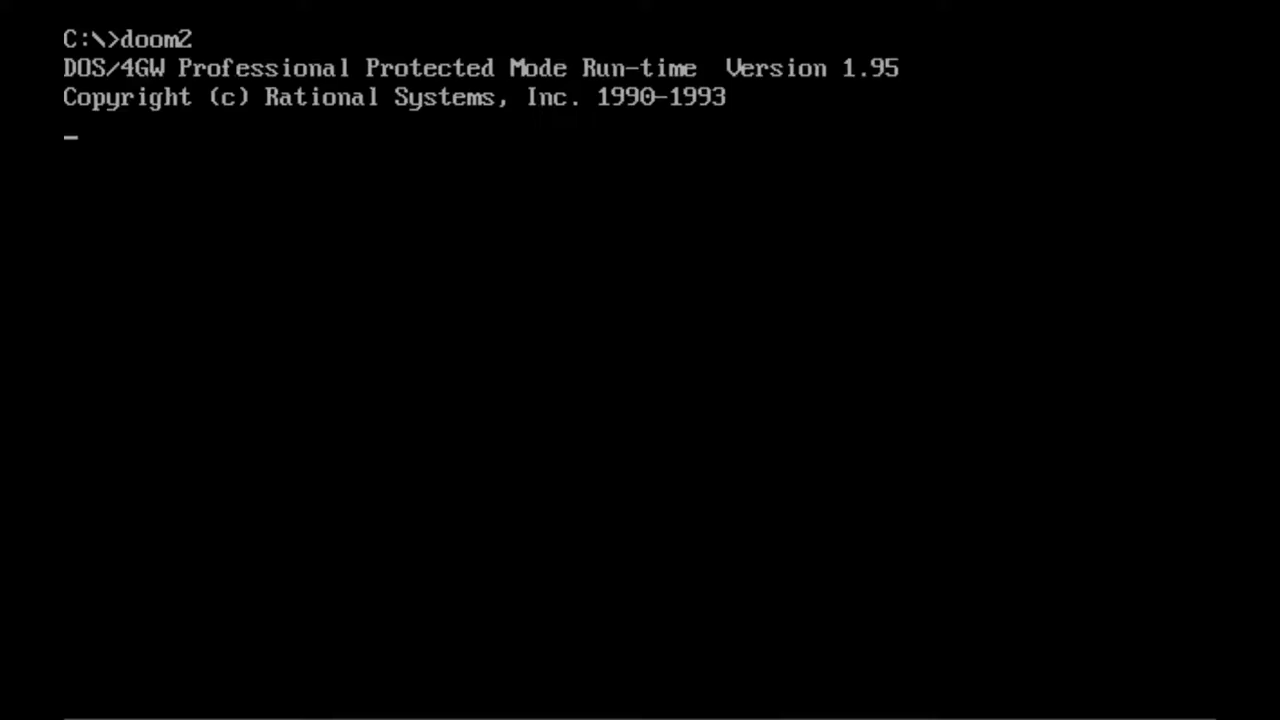
pyautogui.press('enter')
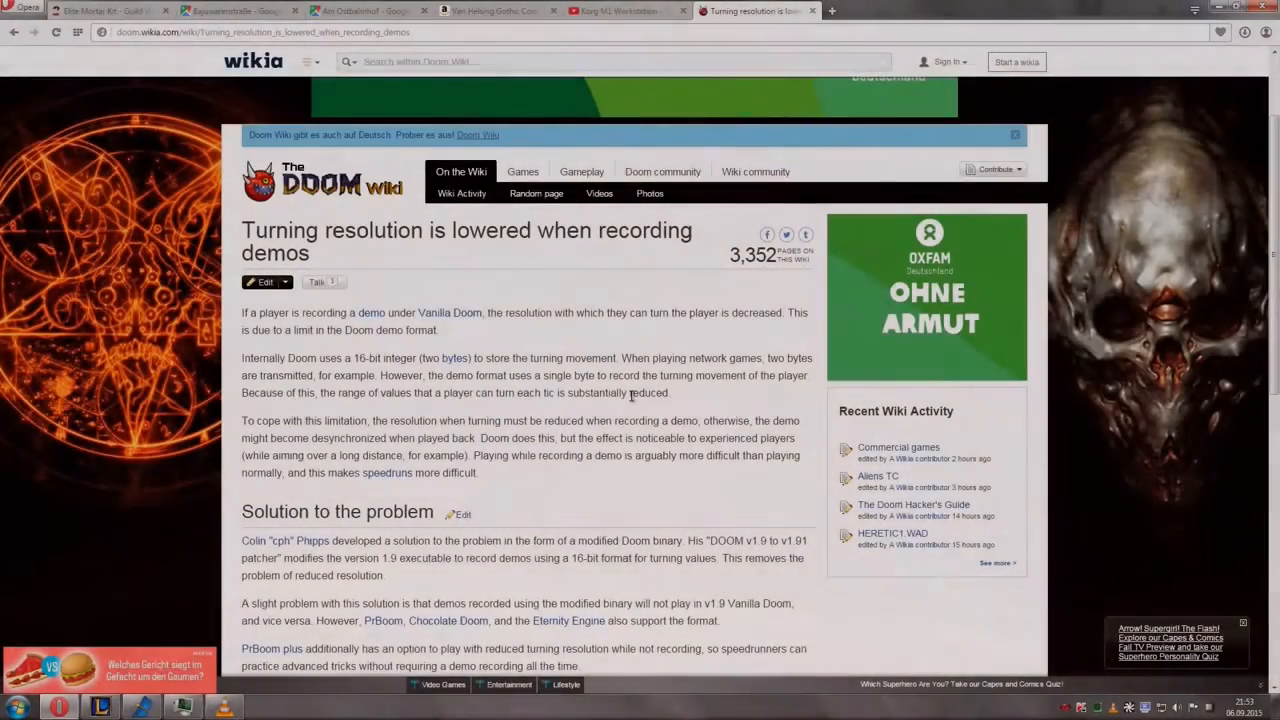
pyautogui.scroll(-3)
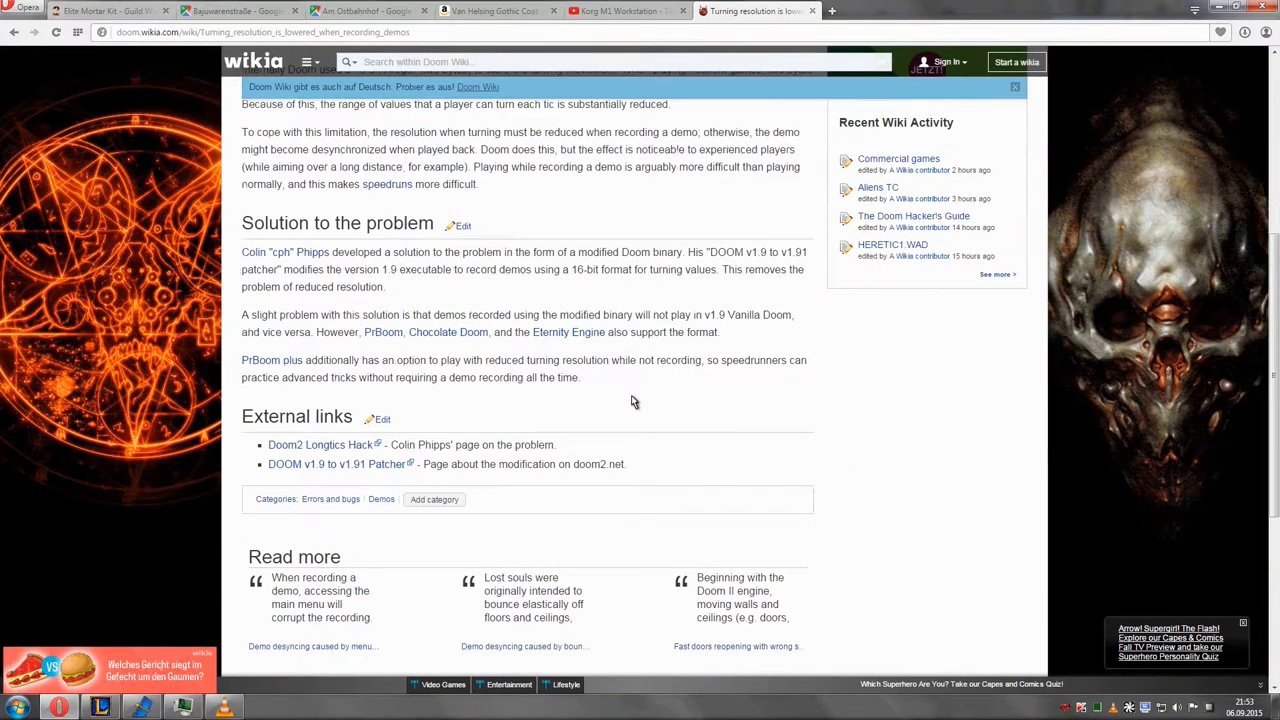
pyautogui.scroll(3)
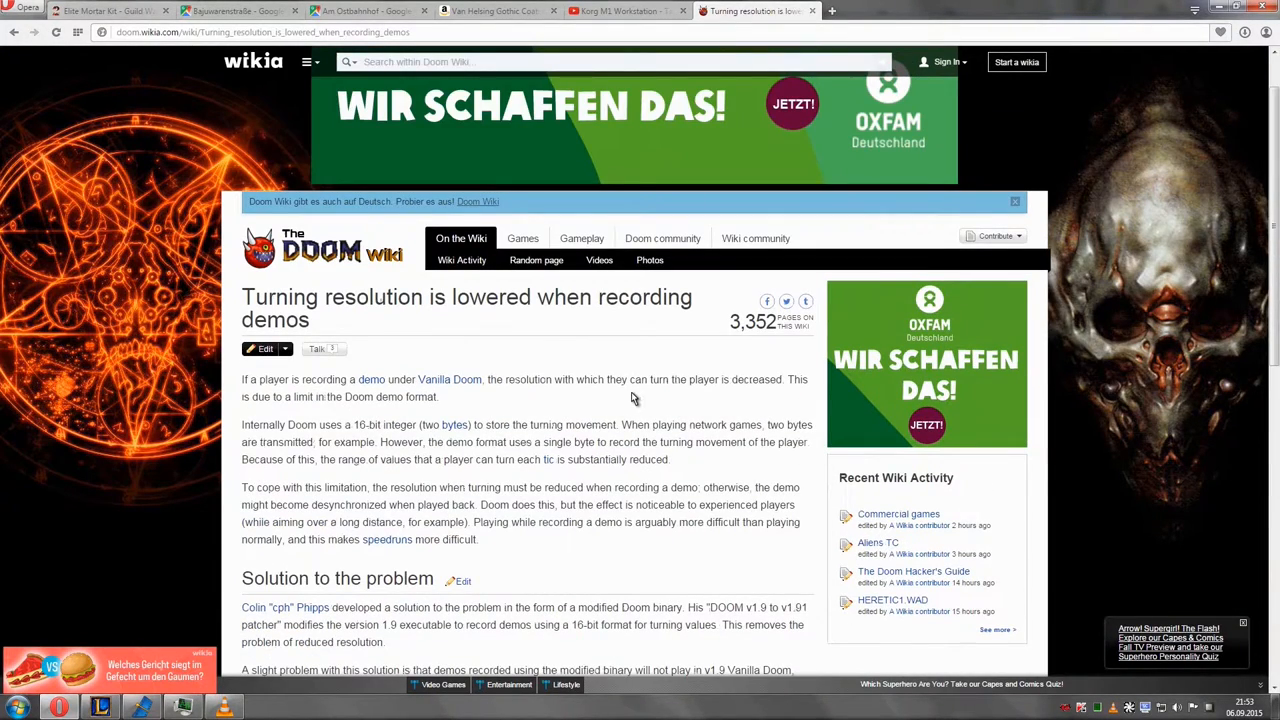
pyautogui.doubleClick(475, 297)
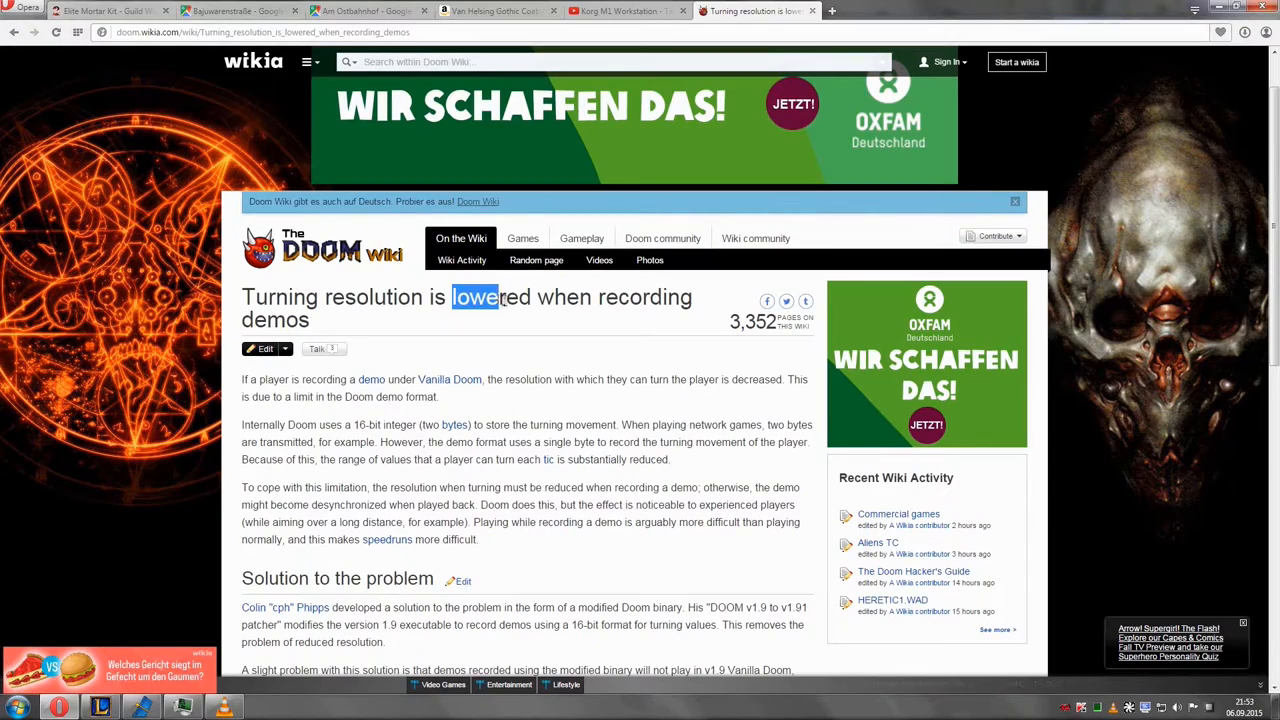
pyautogui.doubleClick(490, 296)
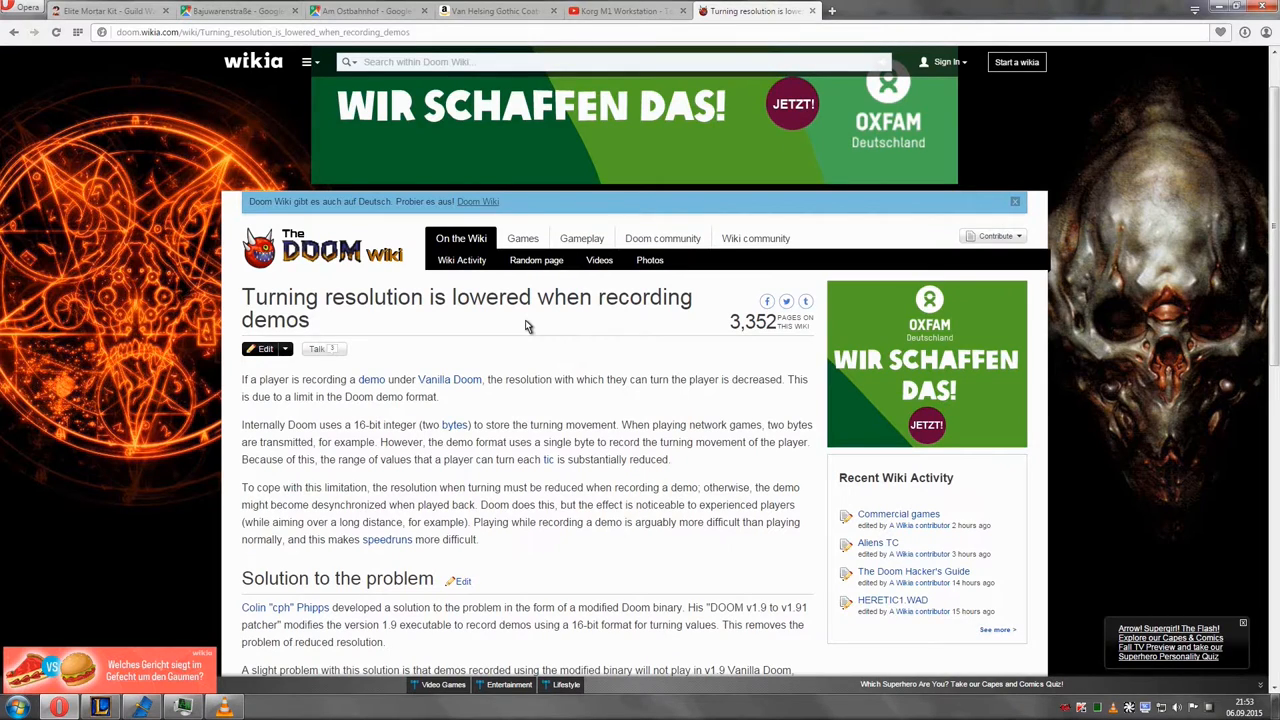
pyautogui.scroll(-3)
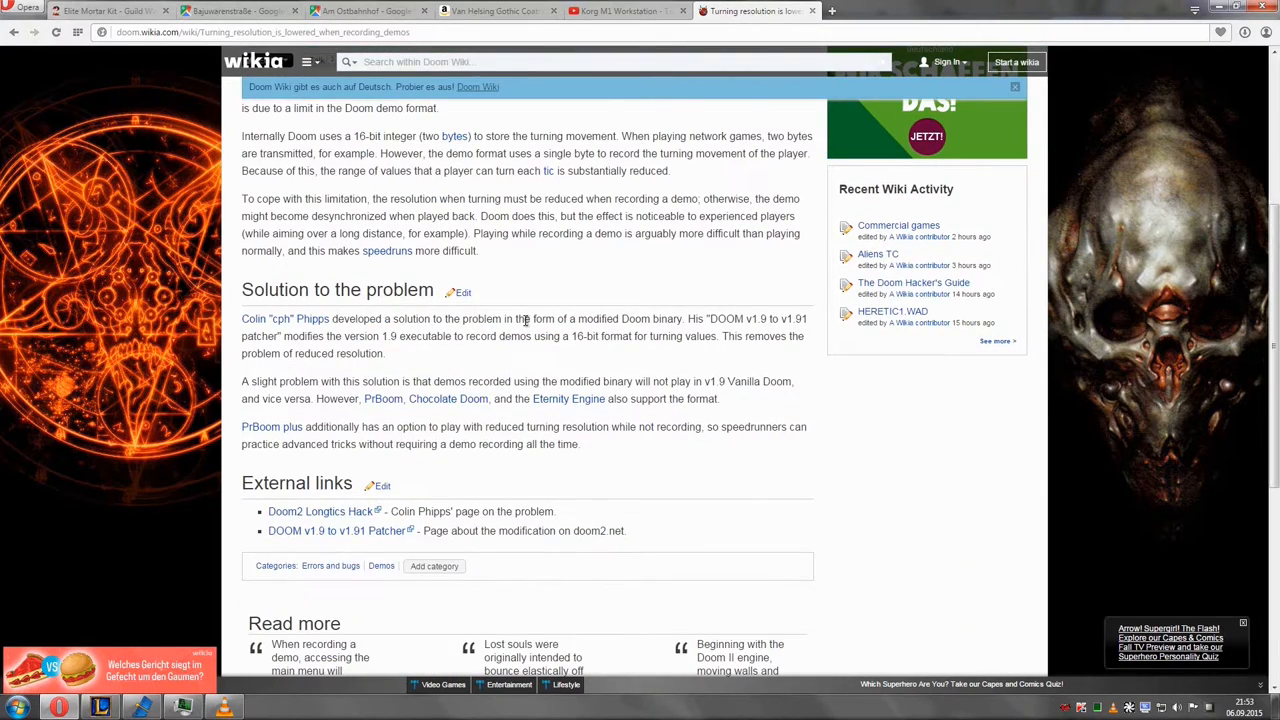